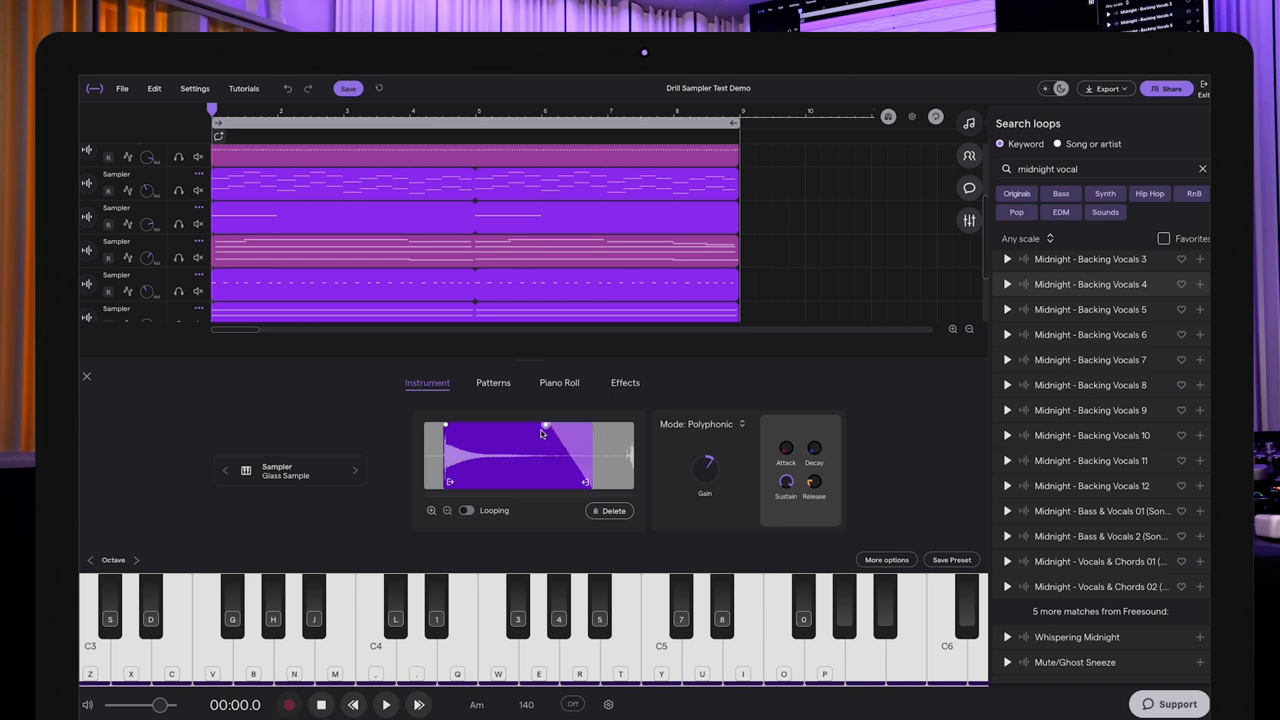
Drag the Glass Sample's fade-out earlier and switch the sampler to Polyphonic mode
drag(545, 425, 518, 437)
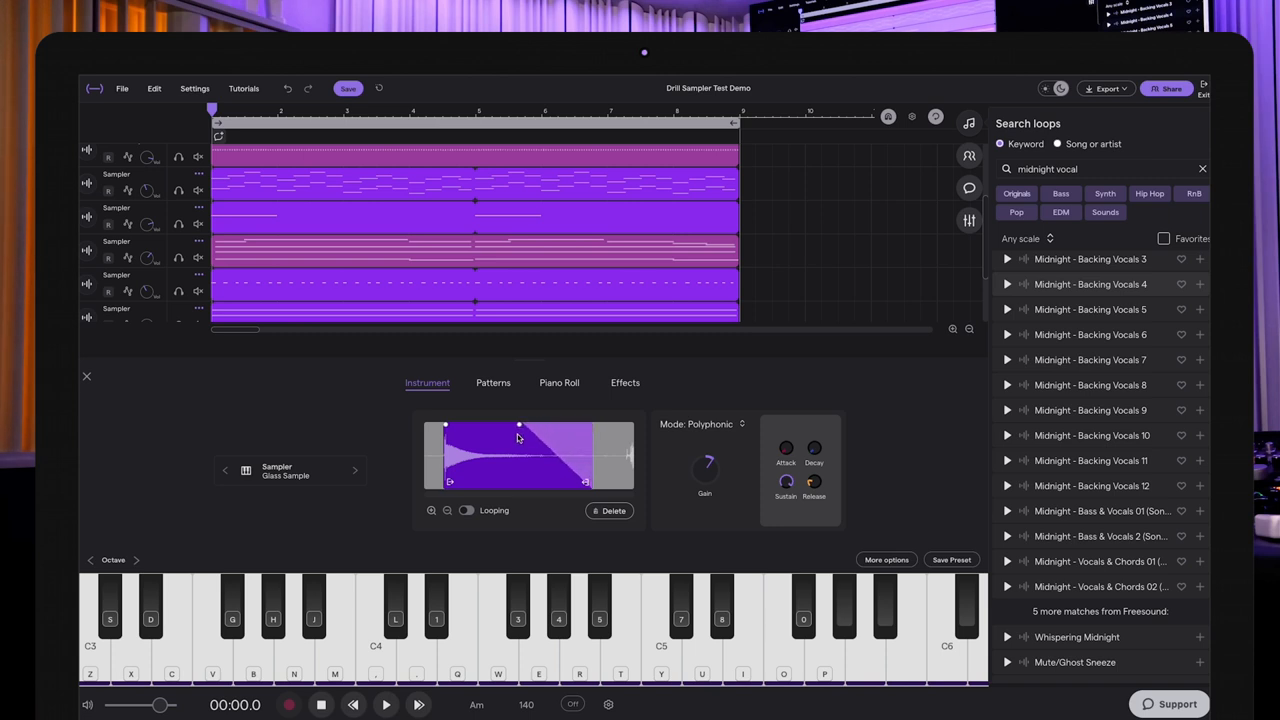
mouse_move(541, 450)
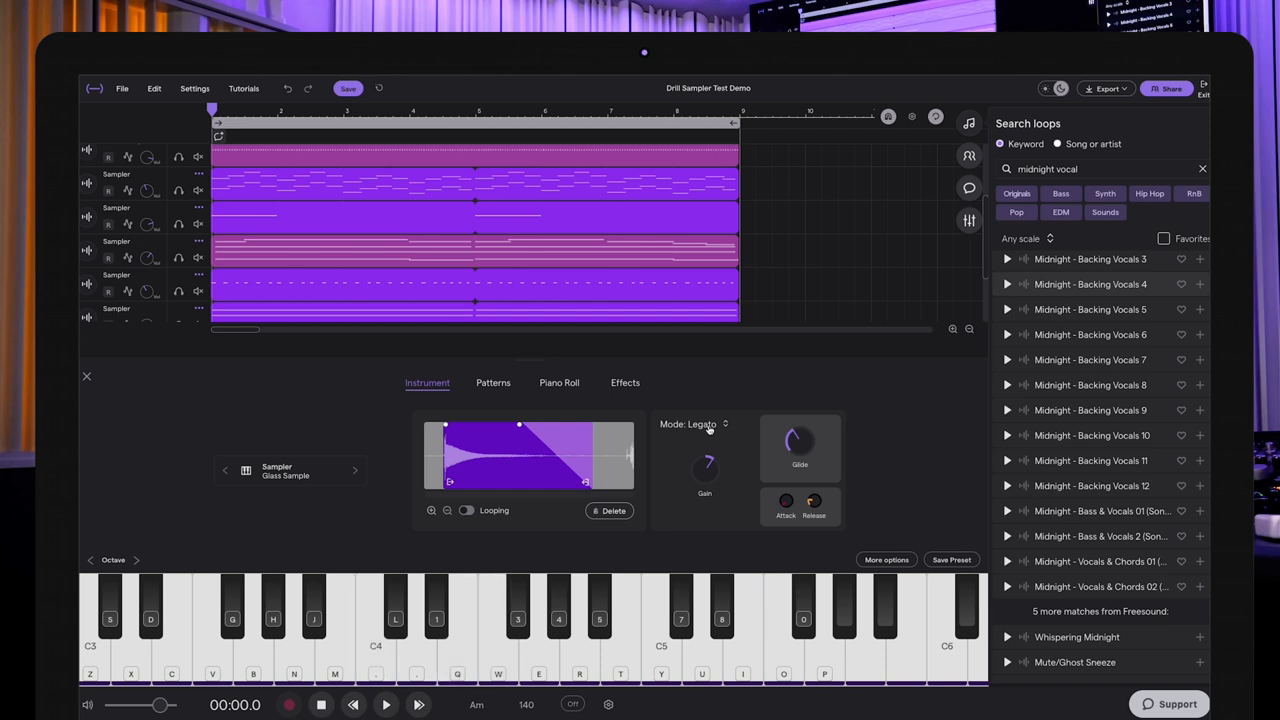
click(693, 423)
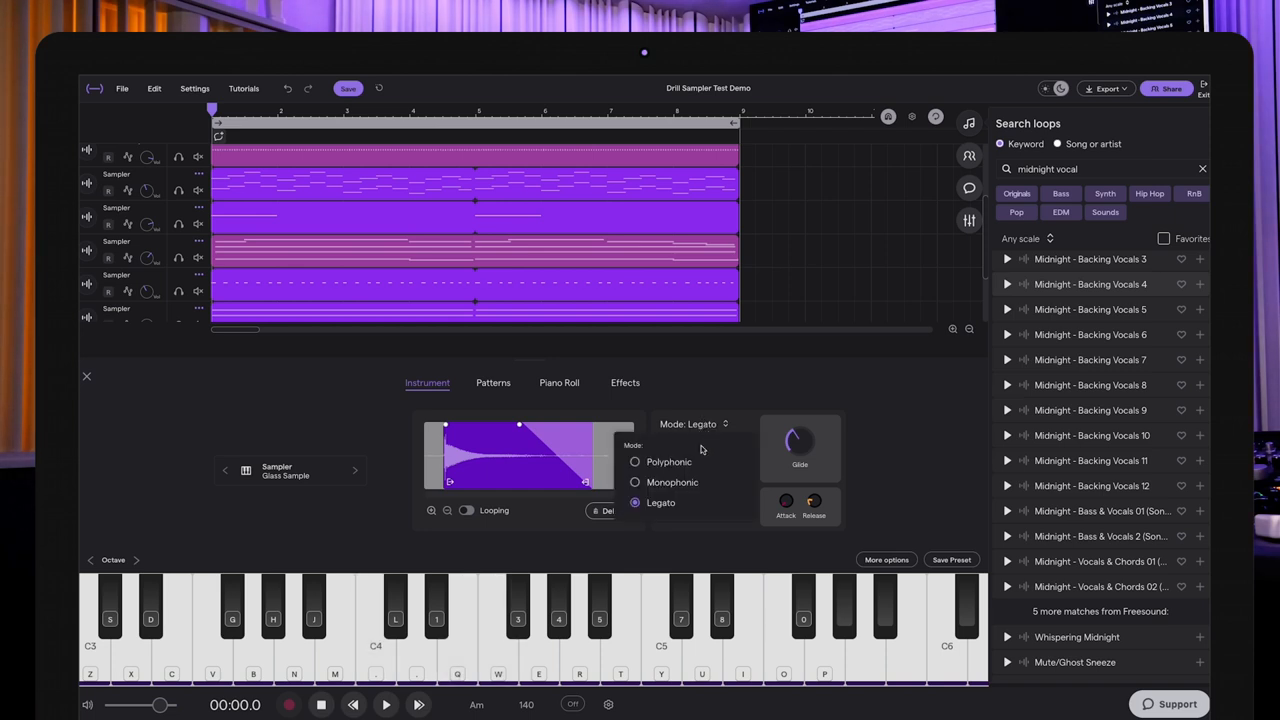
click(668, 461)
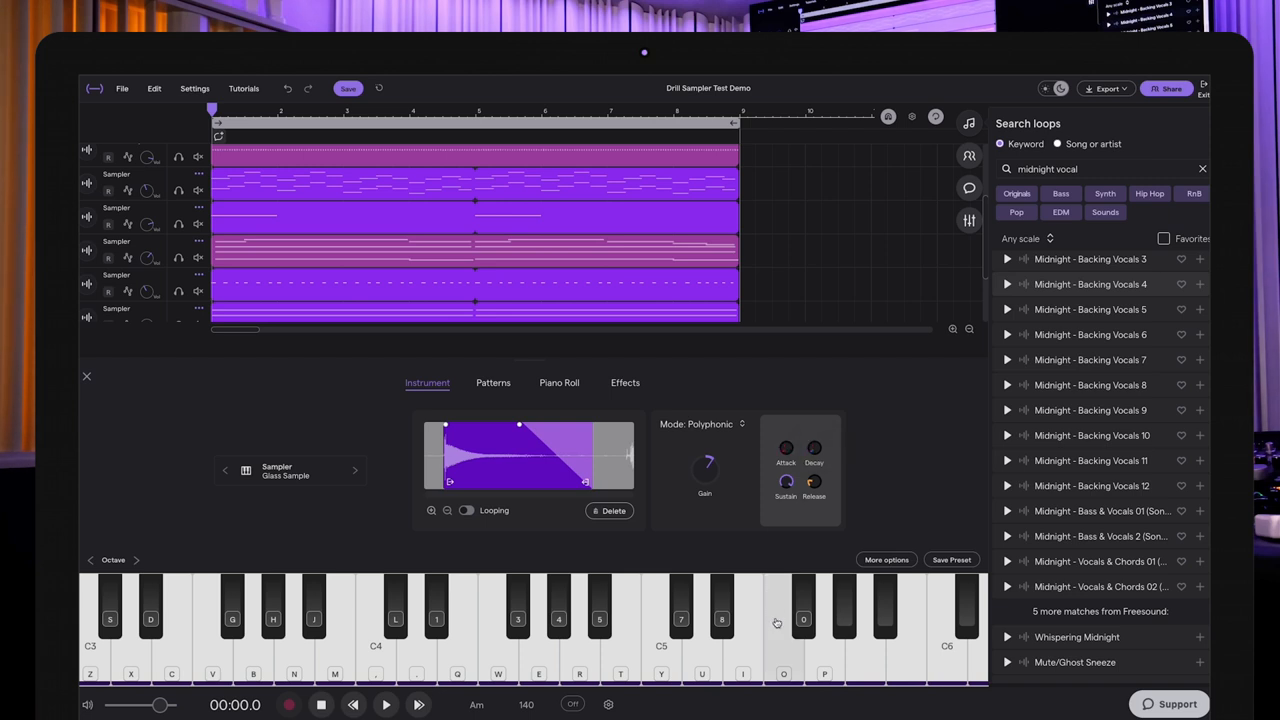
mouse_move(850, 438)
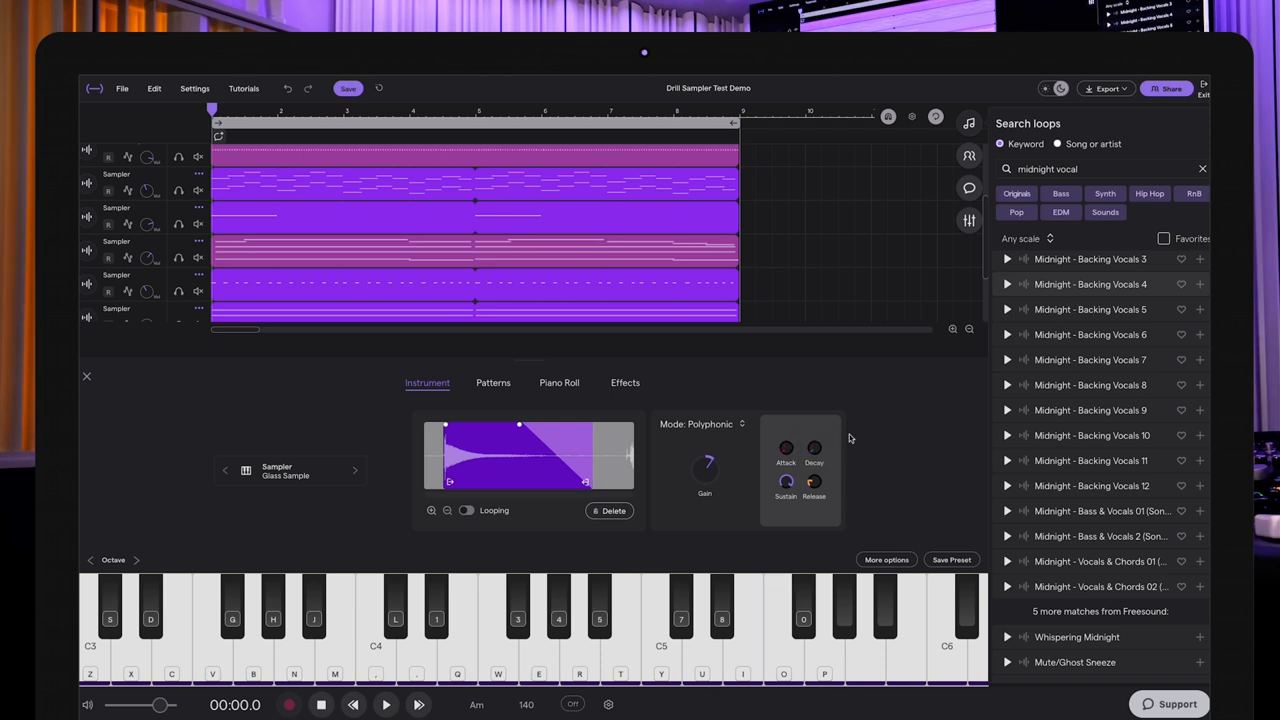